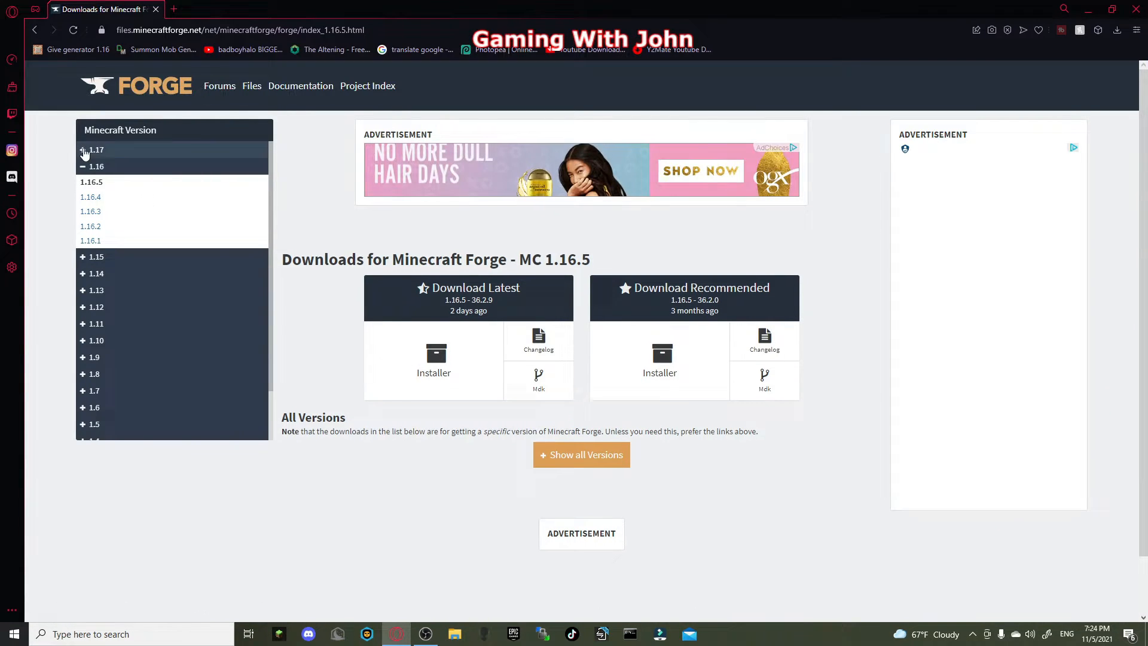
Expand the 1.17 versions on the Forge site and open the 1.17.1 downloads
left_click(95, 150)
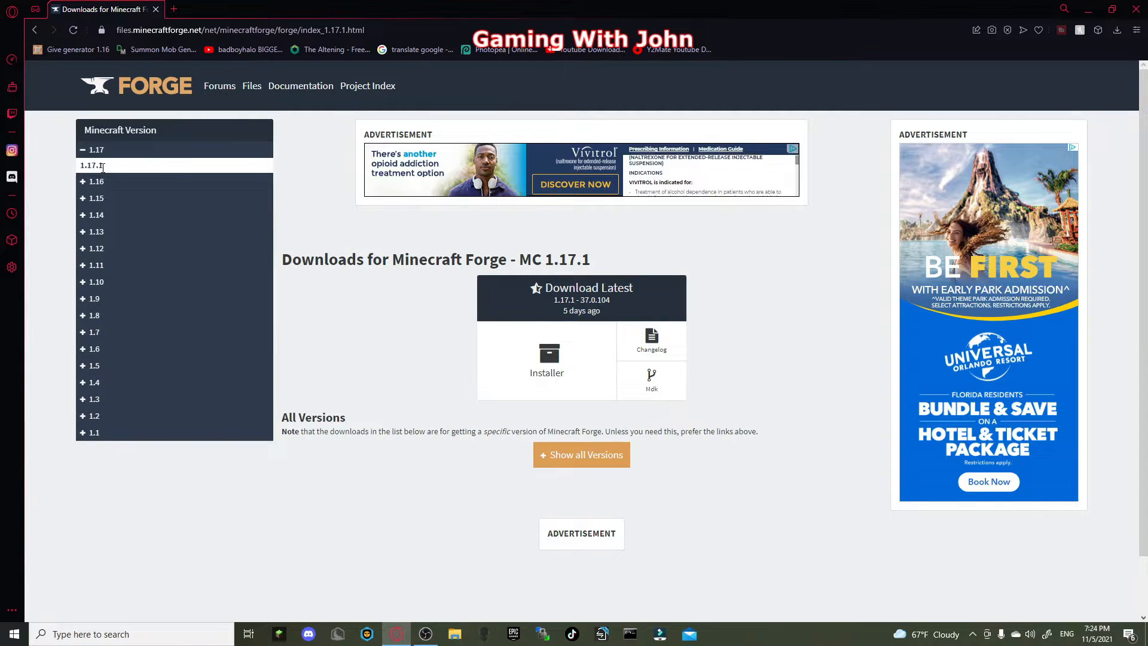
left_click(95, 166)
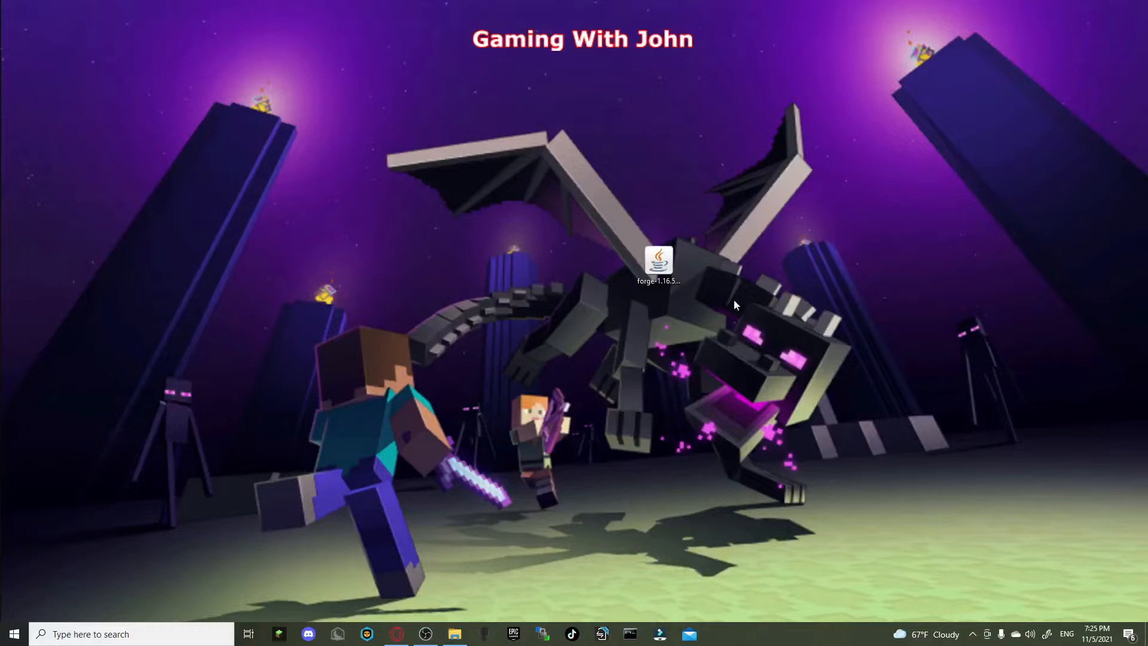
Run the forge-1.16.5 installer jar, install the 36.2.2 client, and confirm completion
left_click(658, 264)
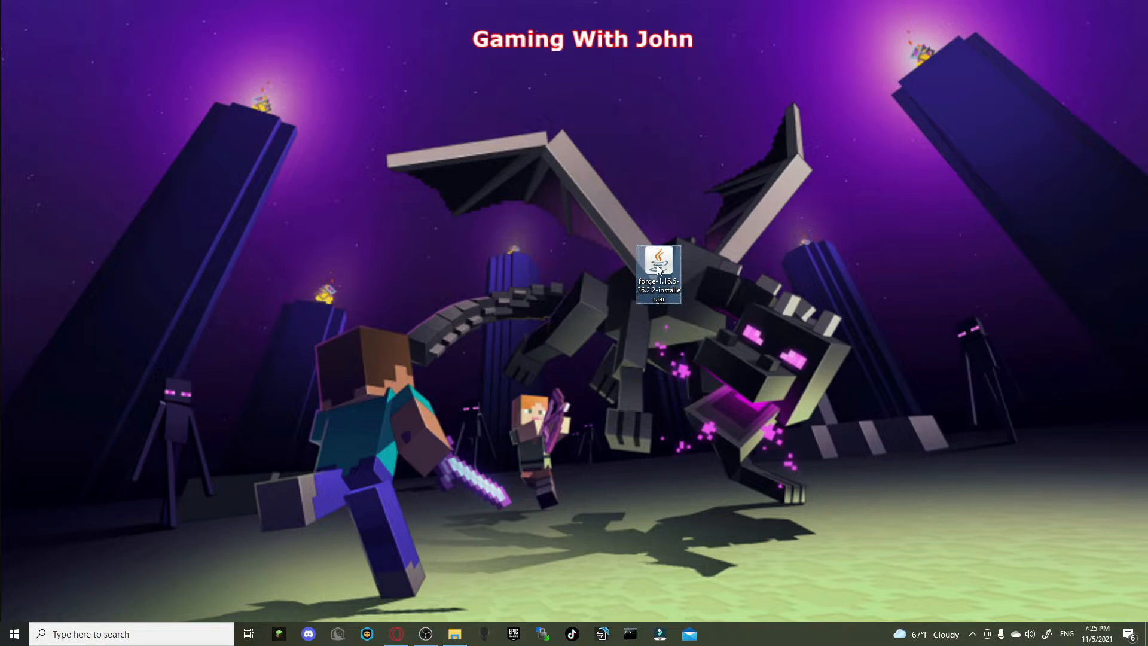
double_click(658, 270)
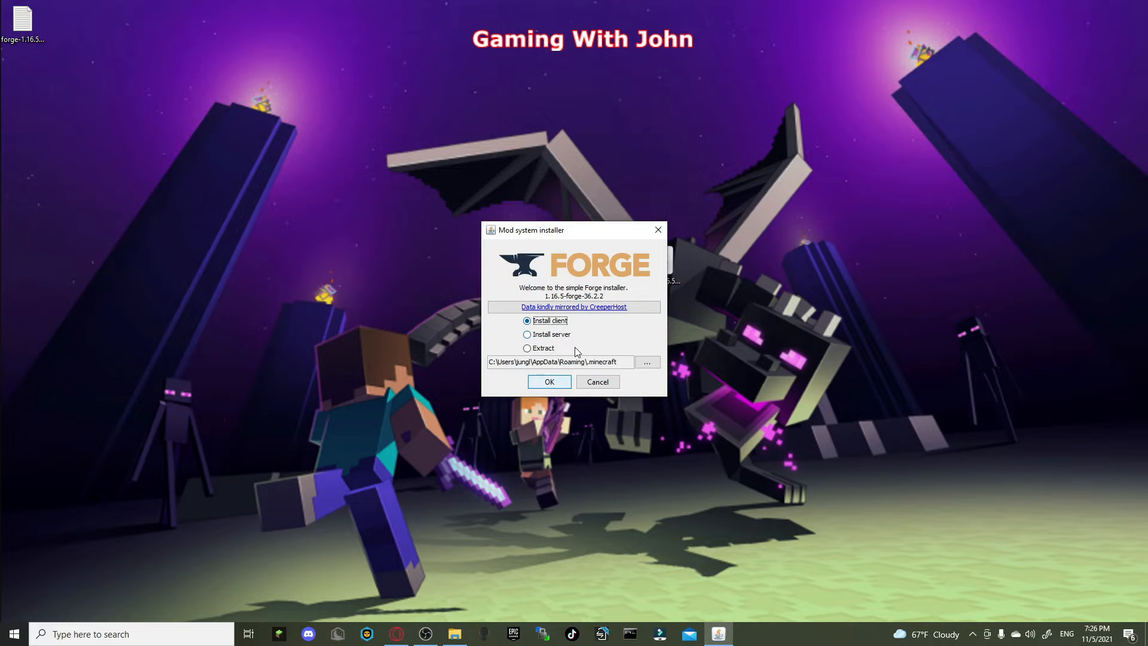
left_click(549, 382)
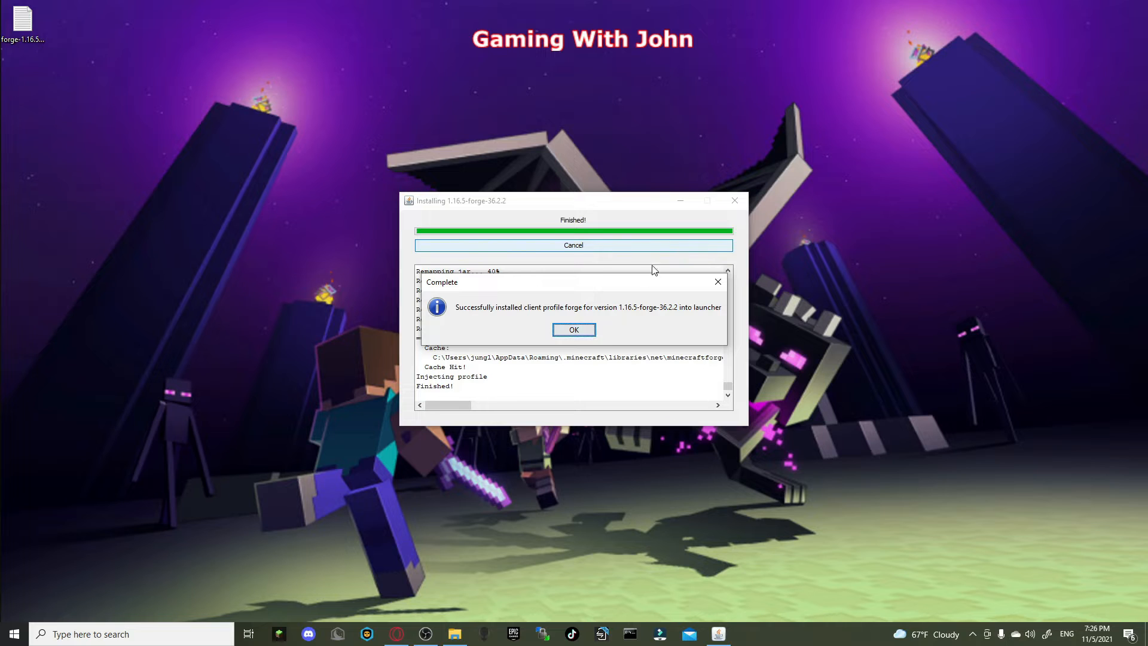
left_click(573, 330)
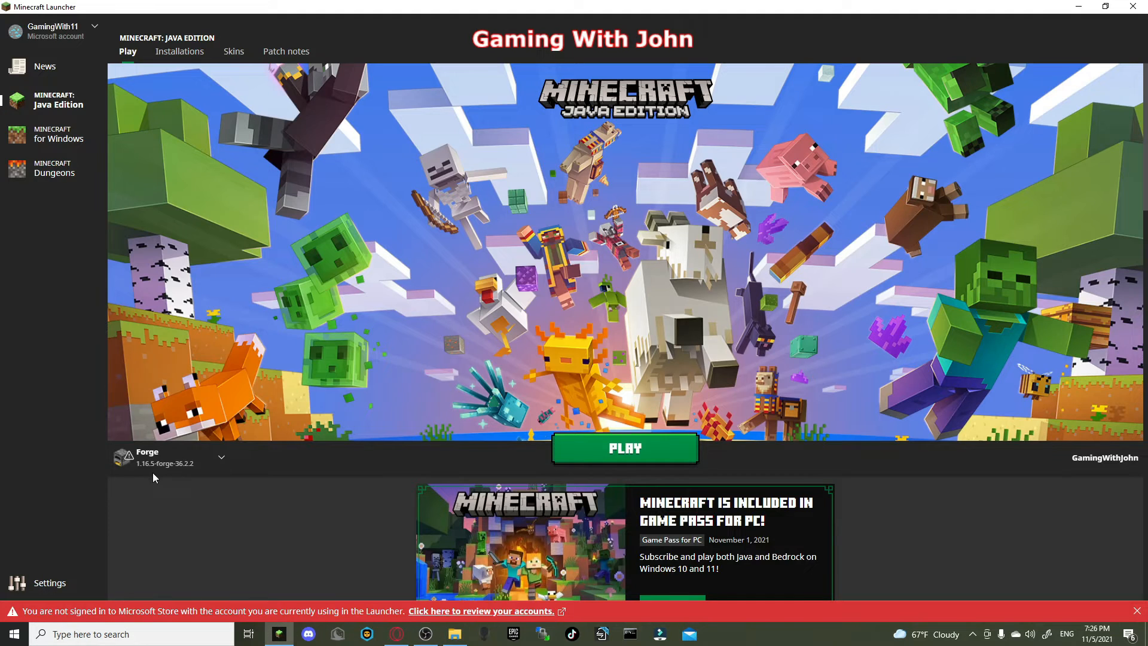
left_click(221, 457)
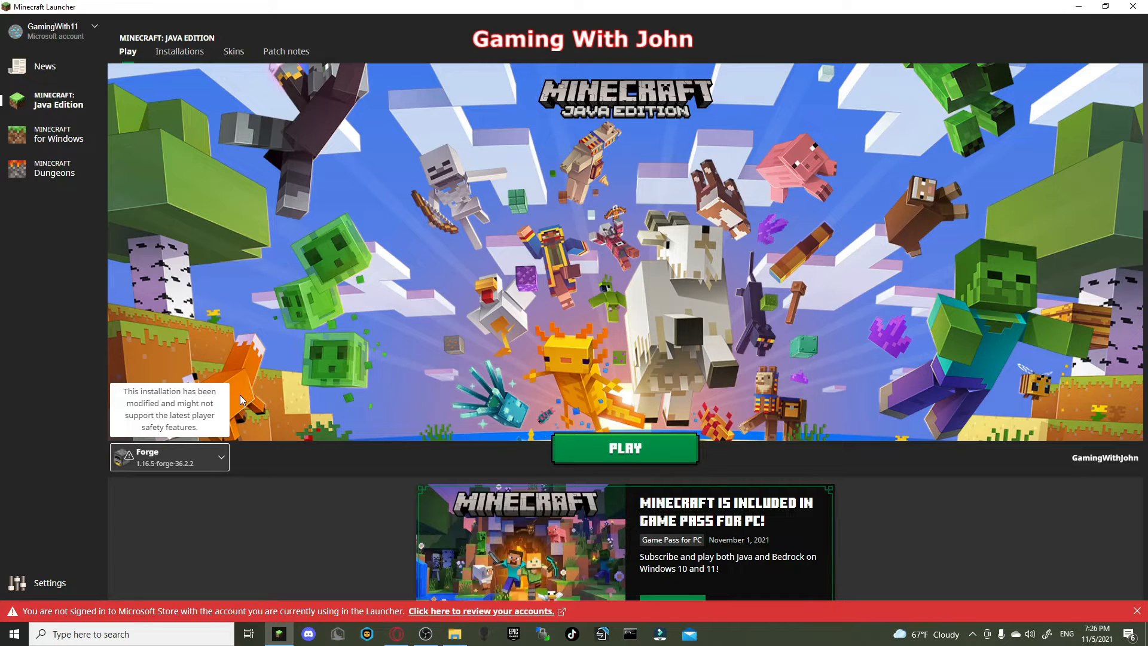
left_click(623, 448)
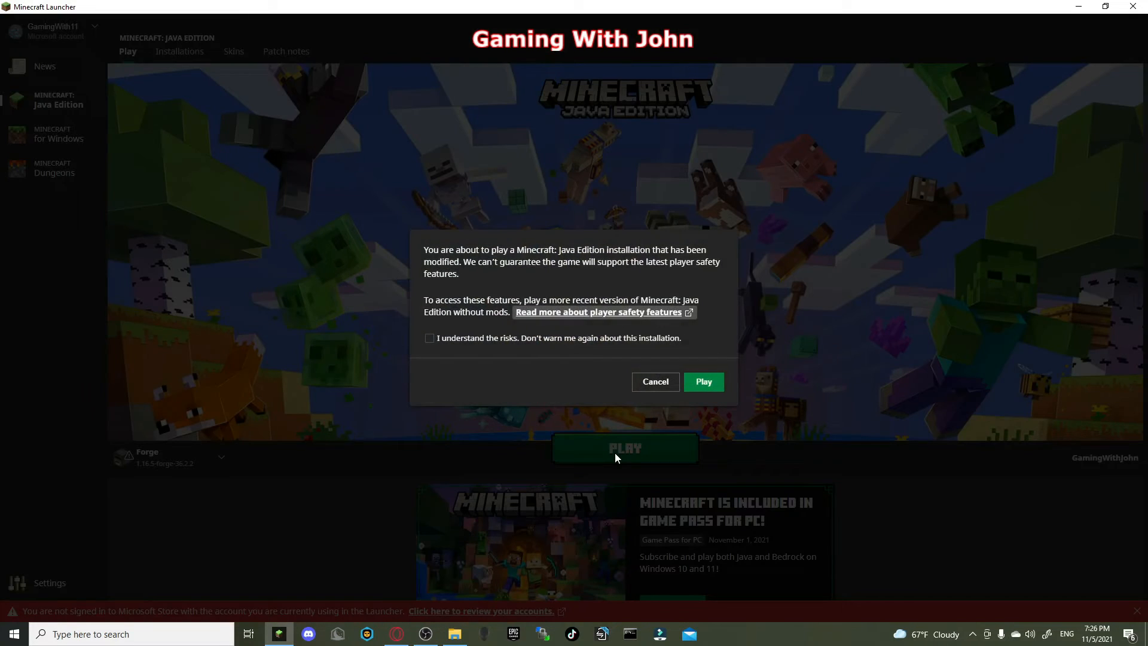
left_click(702, 382)
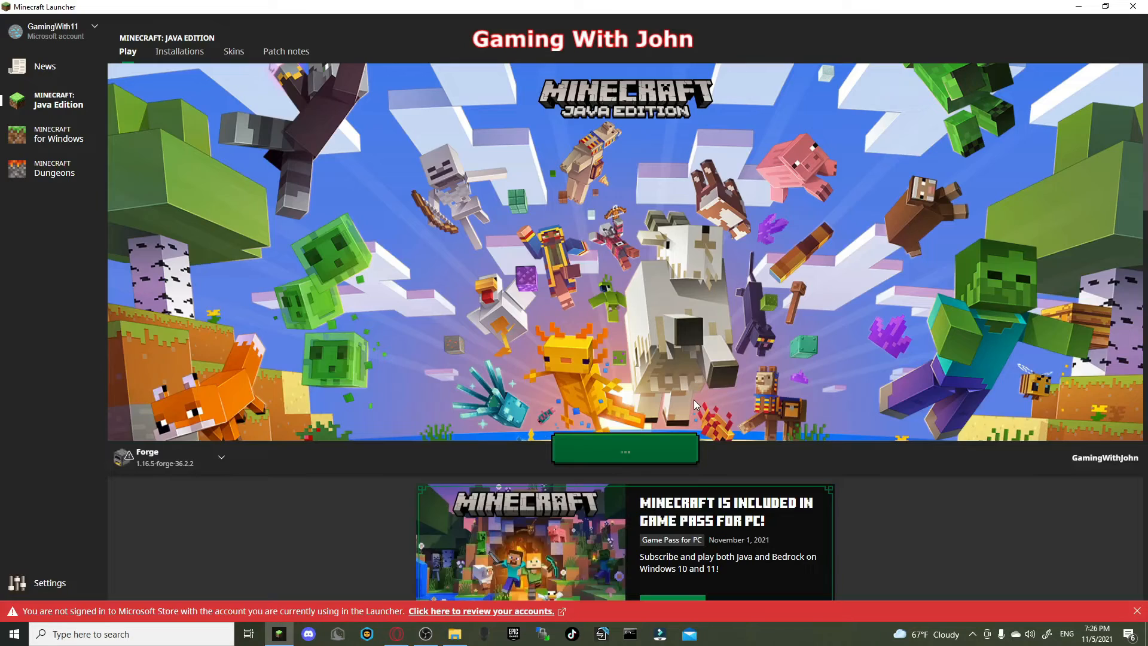
left_click(623, 449)
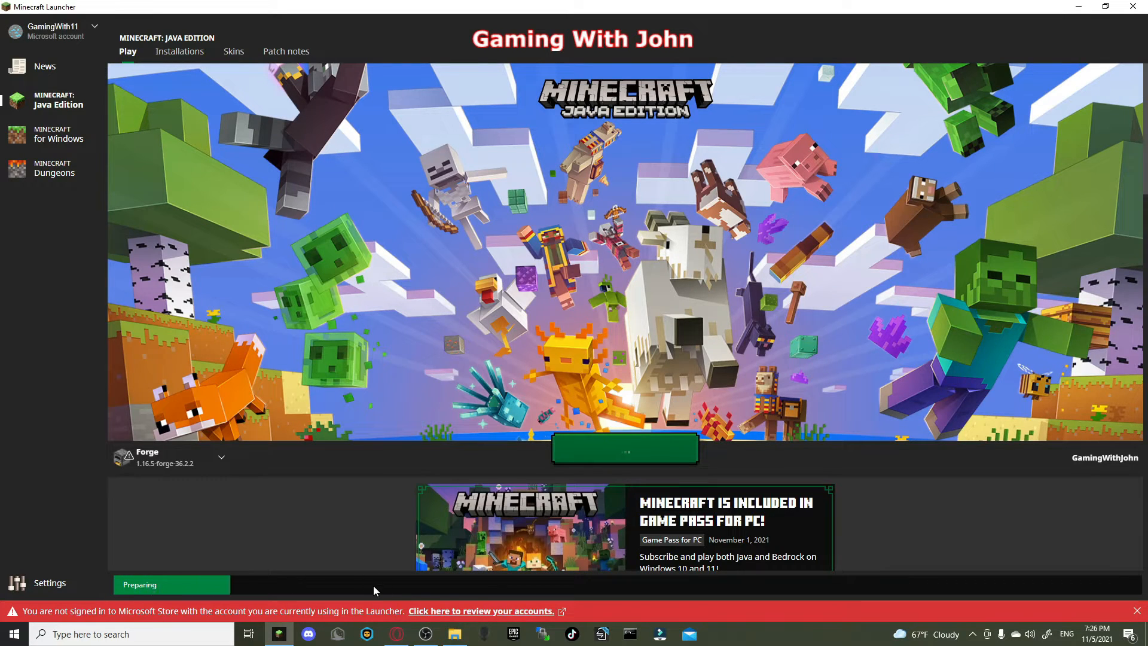
left_click(624, 447)
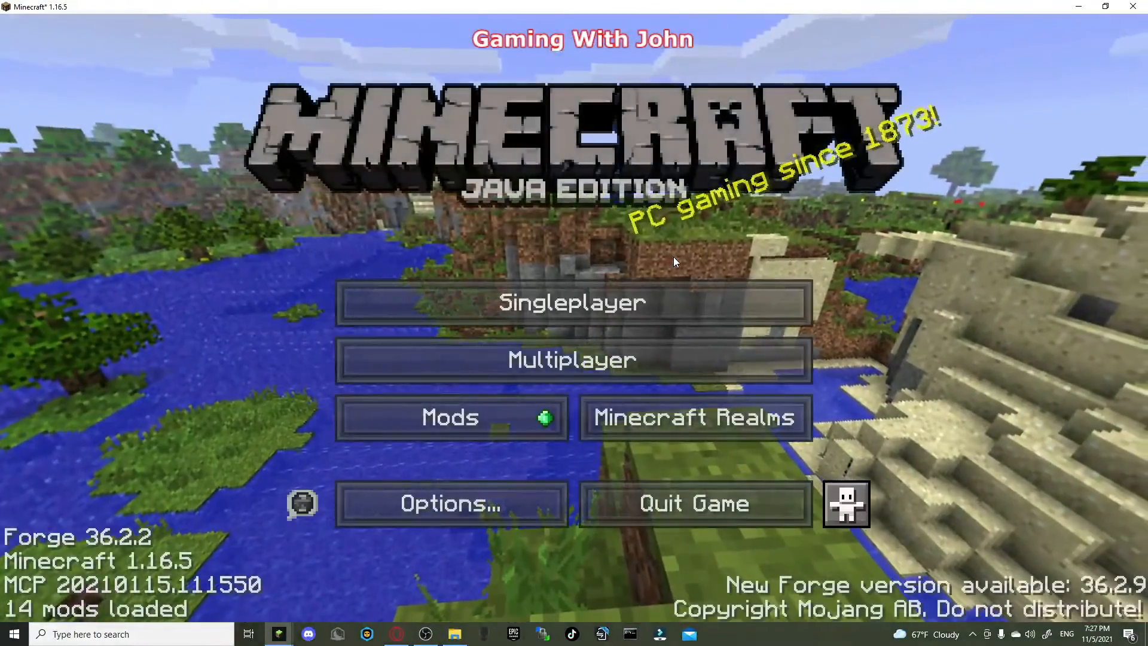
mouse_move(694, 503)
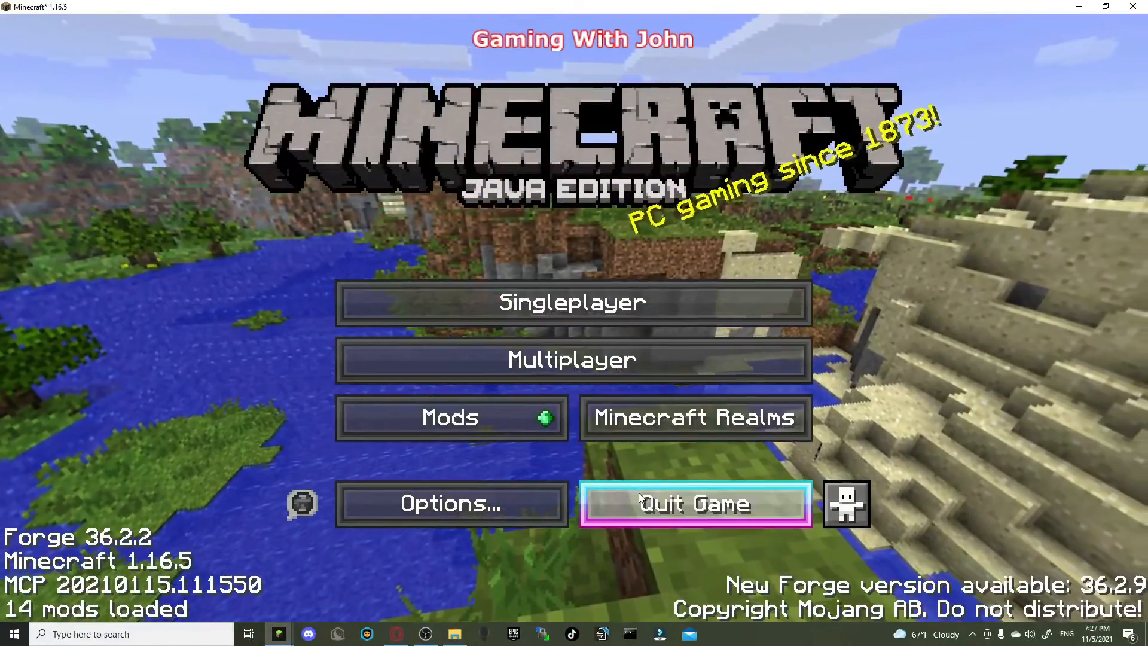
left_click(695, 503)
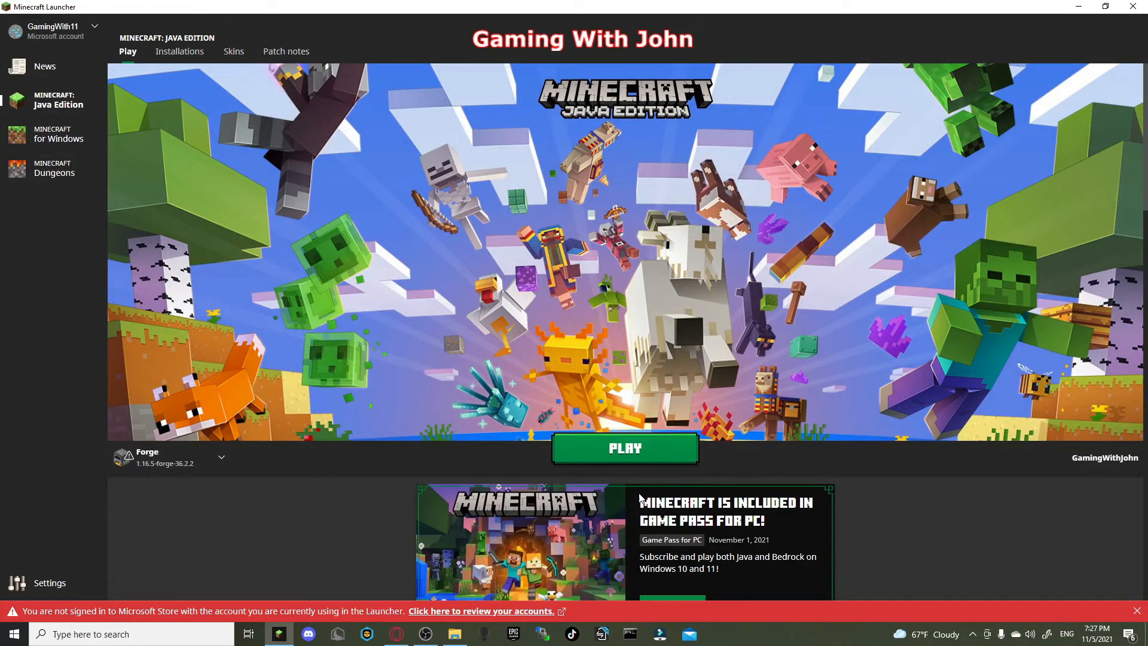
mouse_move(606, 509)
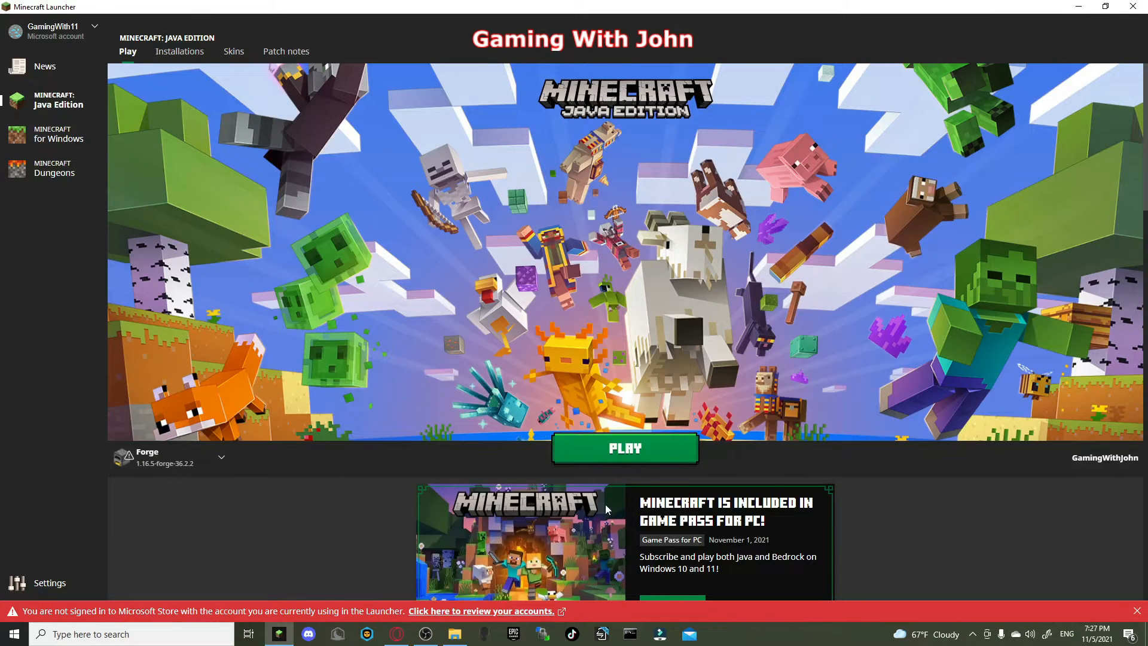
Open %appdata% > .minecraft > mods, add the 12 mod jars, then close Explorer
left_click(113, 633)
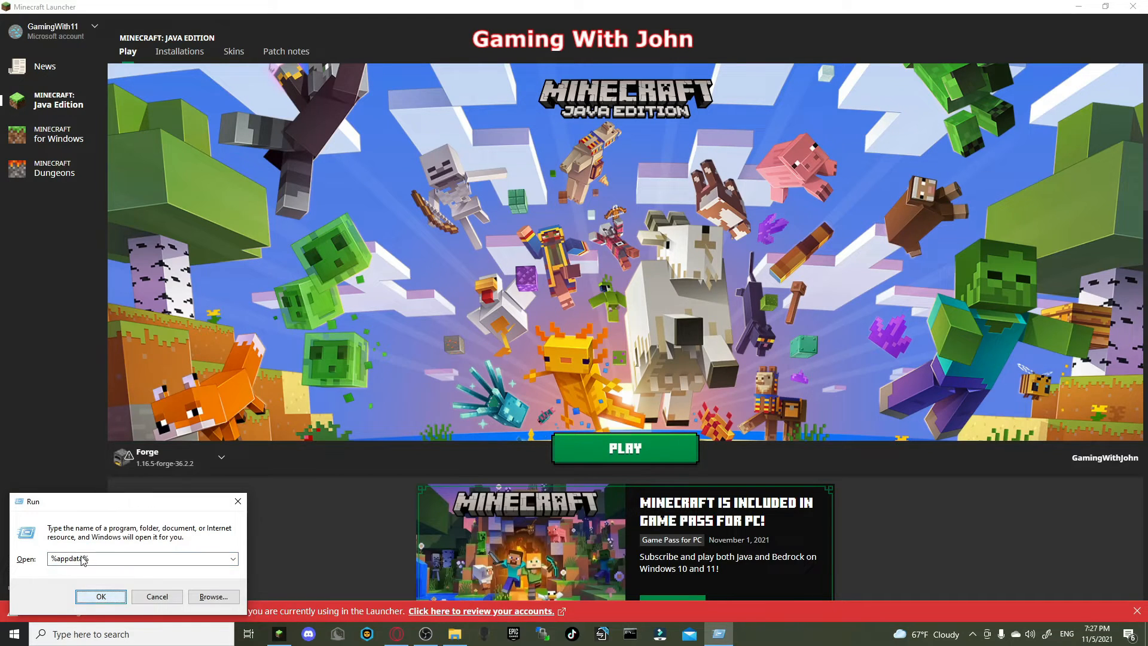
triple_click(136, 559)
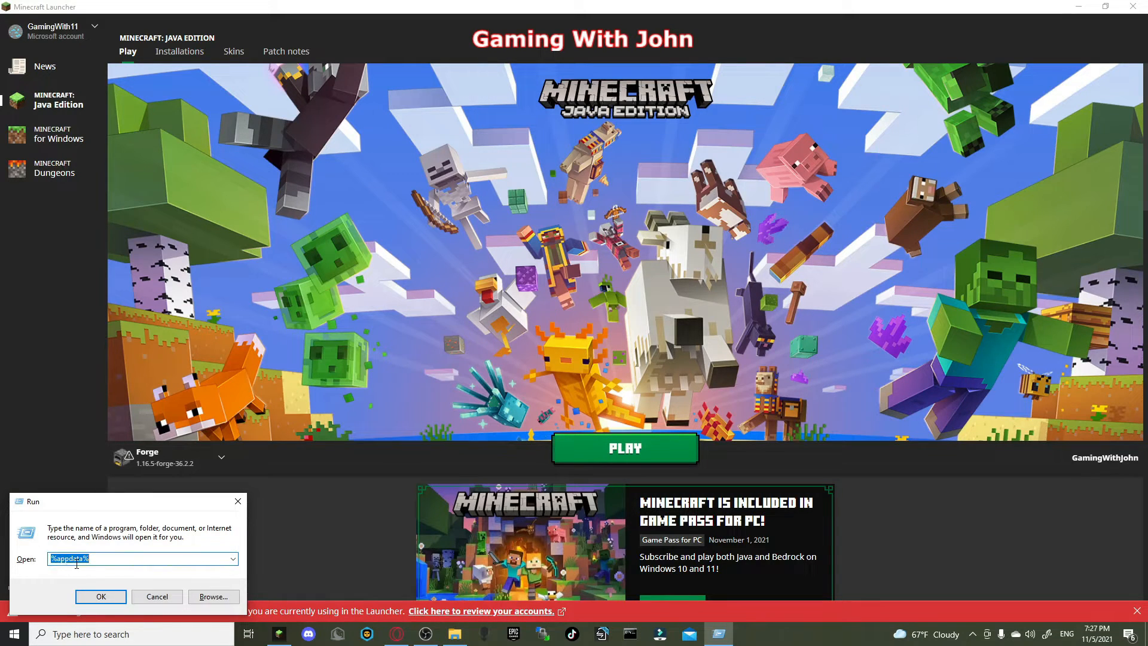
left_click(100, 597)
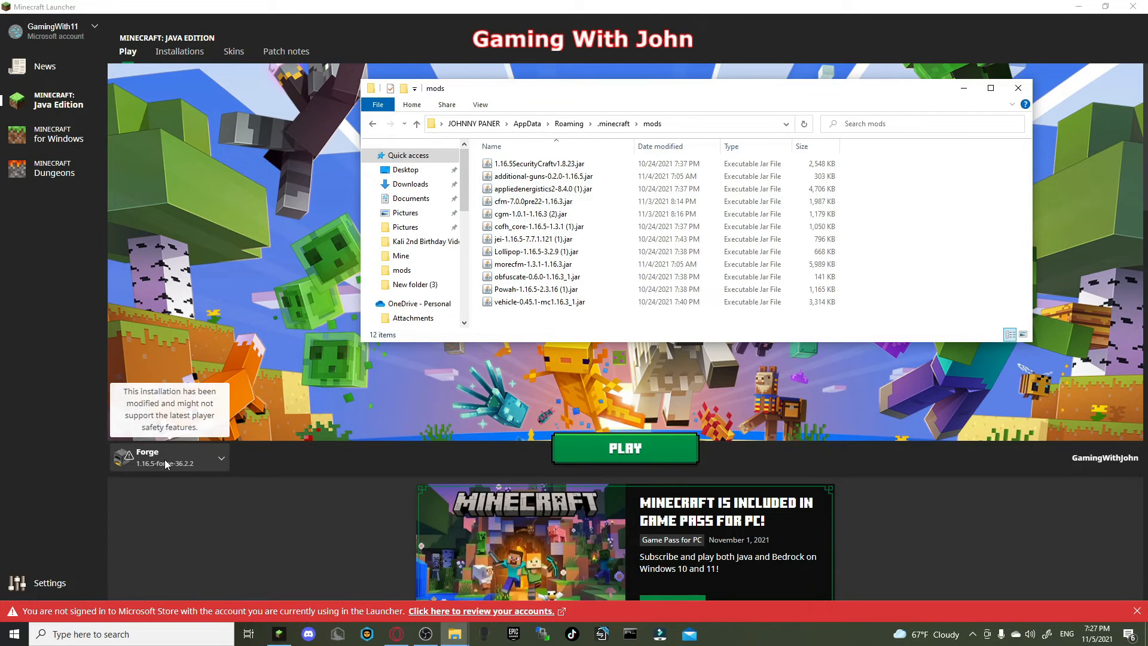
mouse_move(531, 238)
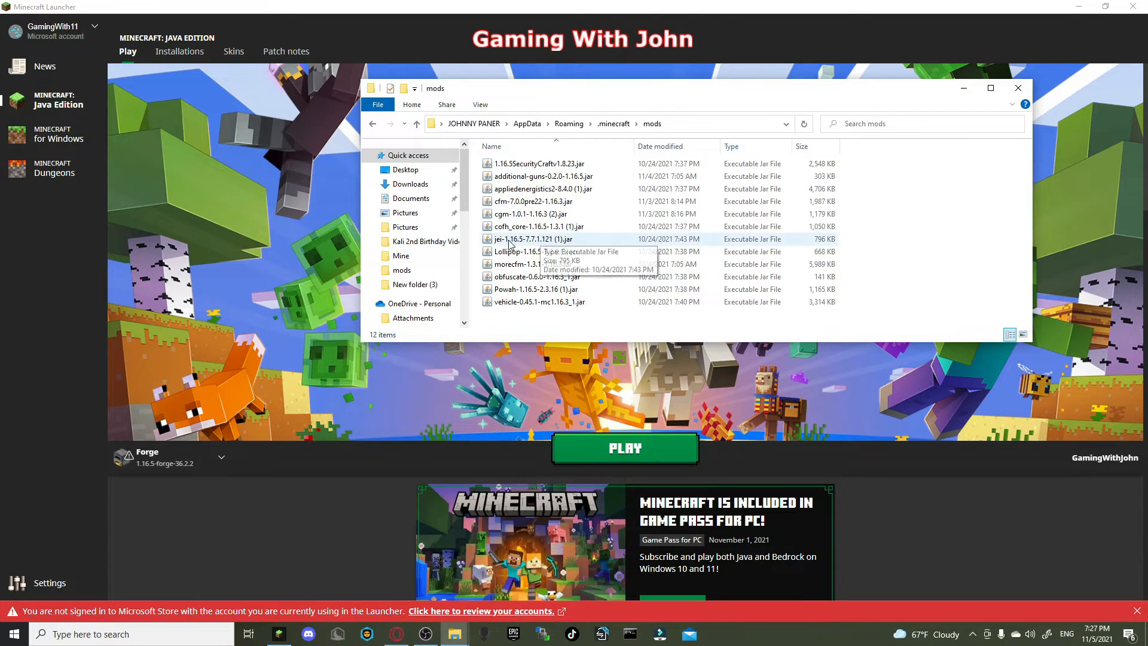
left_click(539, 226)
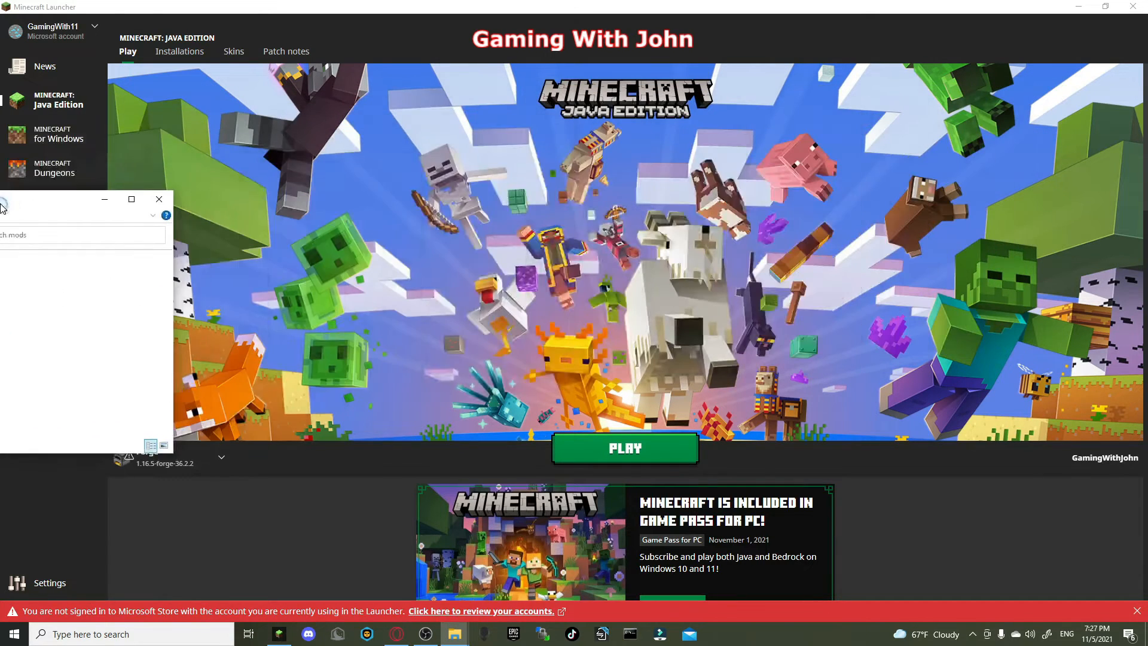
left_click(157, 200)
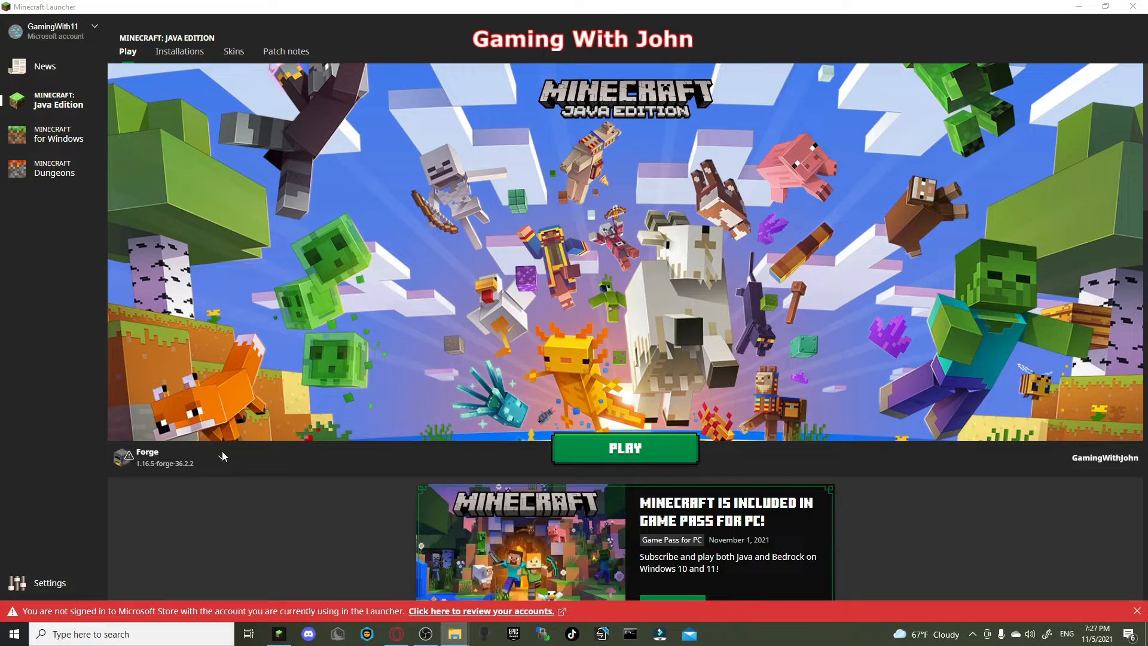
Launch modded Minecraft 1.16.5 and check CPU and memory in Task Manager's Performance view
left_click(624, 448)
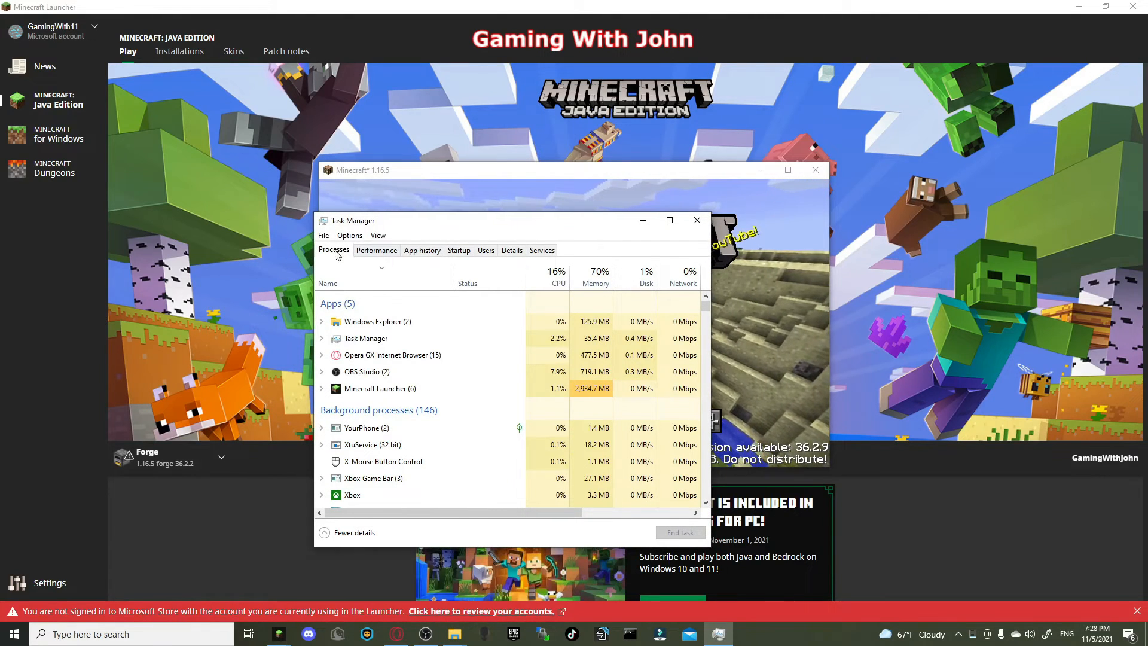
left_click(376, 250)
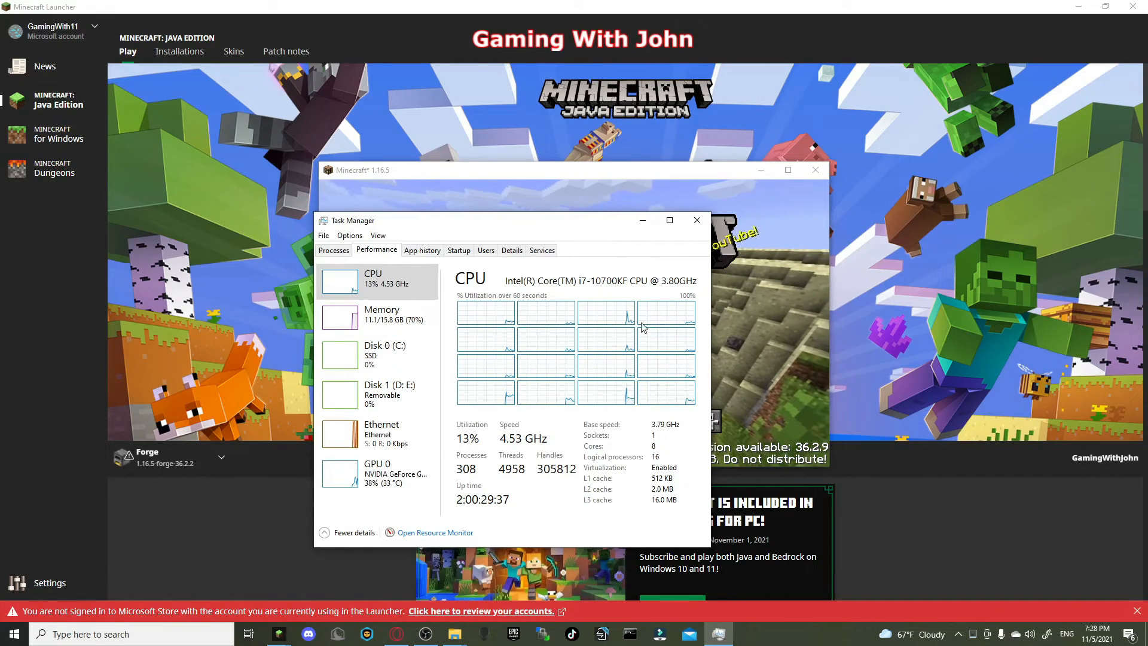
left_click(333, 250)
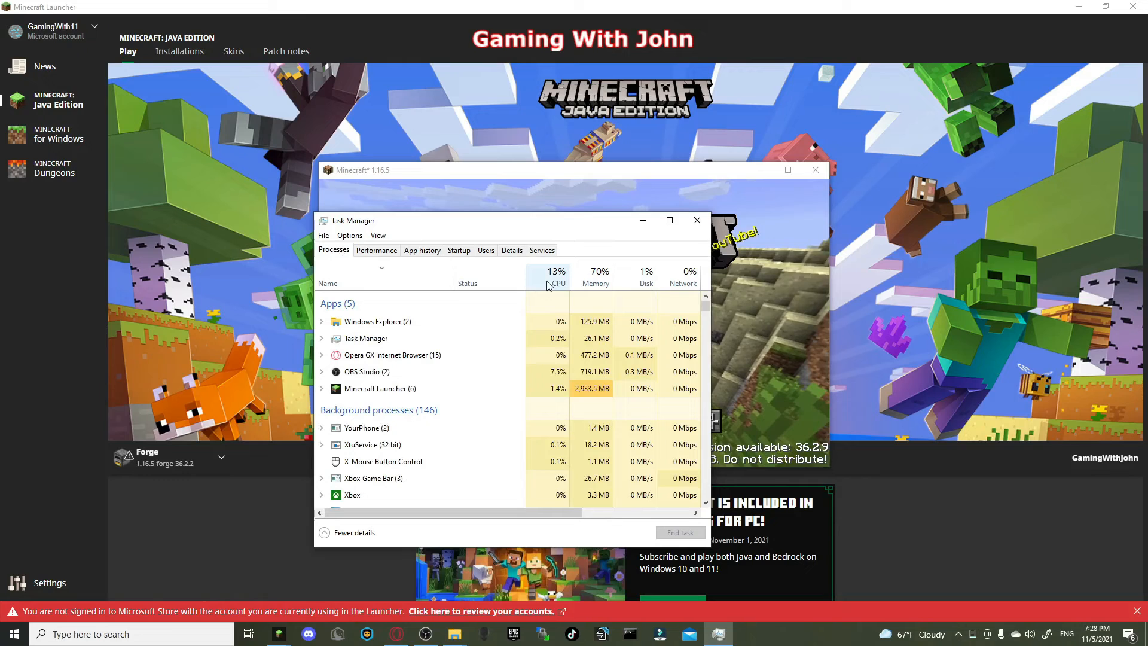
mouse_move(558, 279)
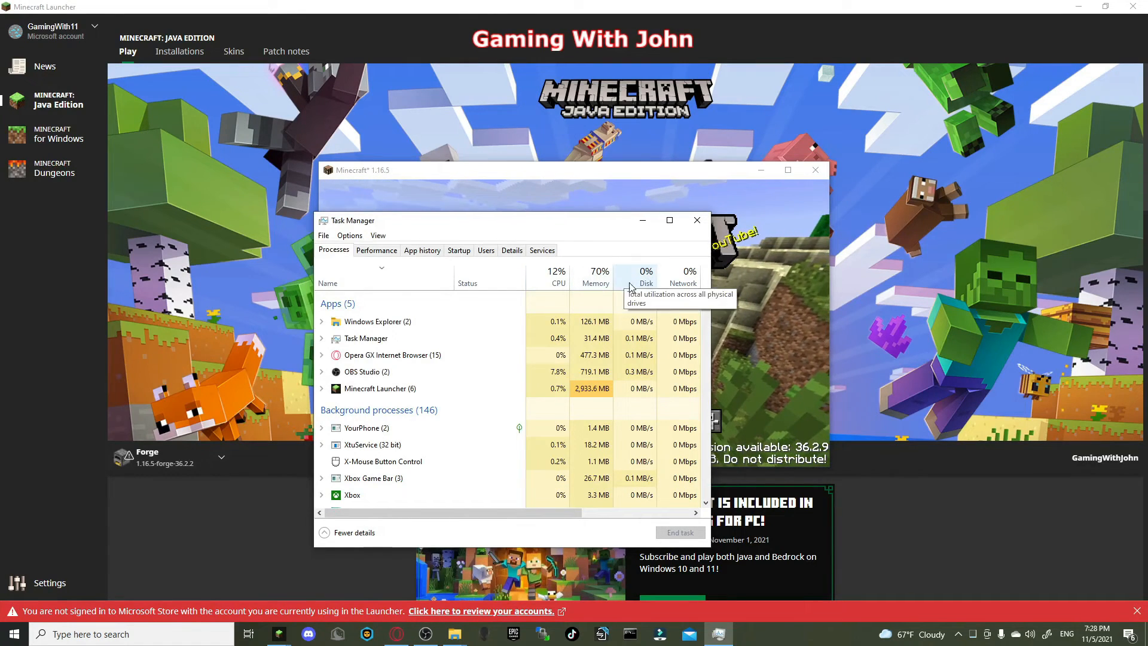
mouse_move(683, 282)
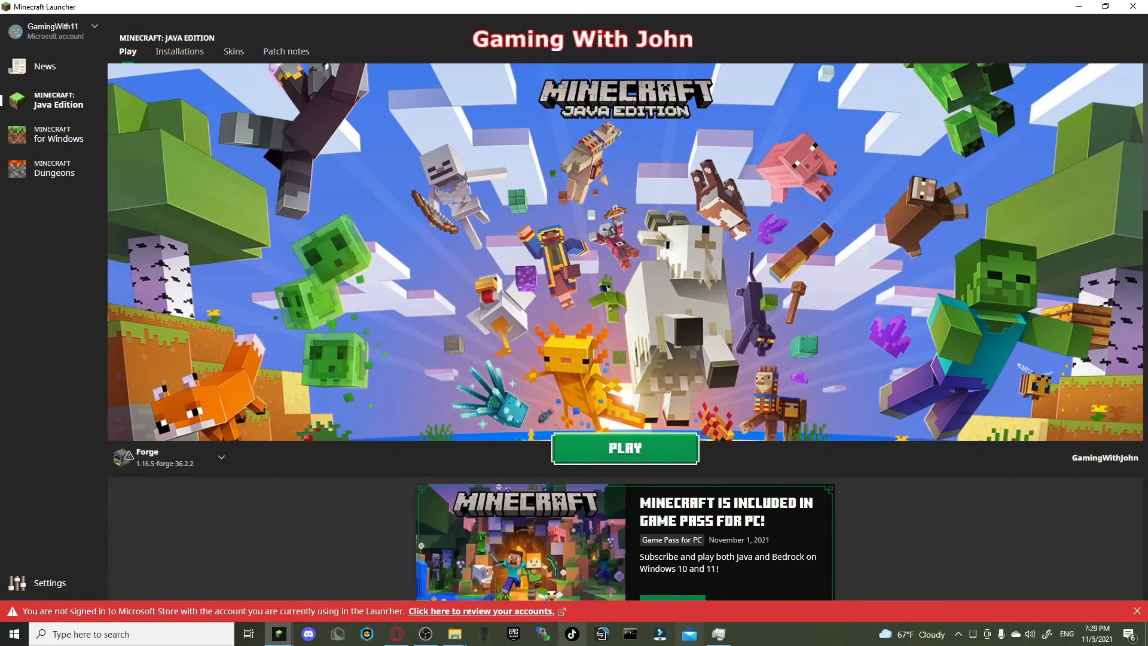
Bring the Minecraft window back from the taskbar so world creation continues
left_click(624, 448)
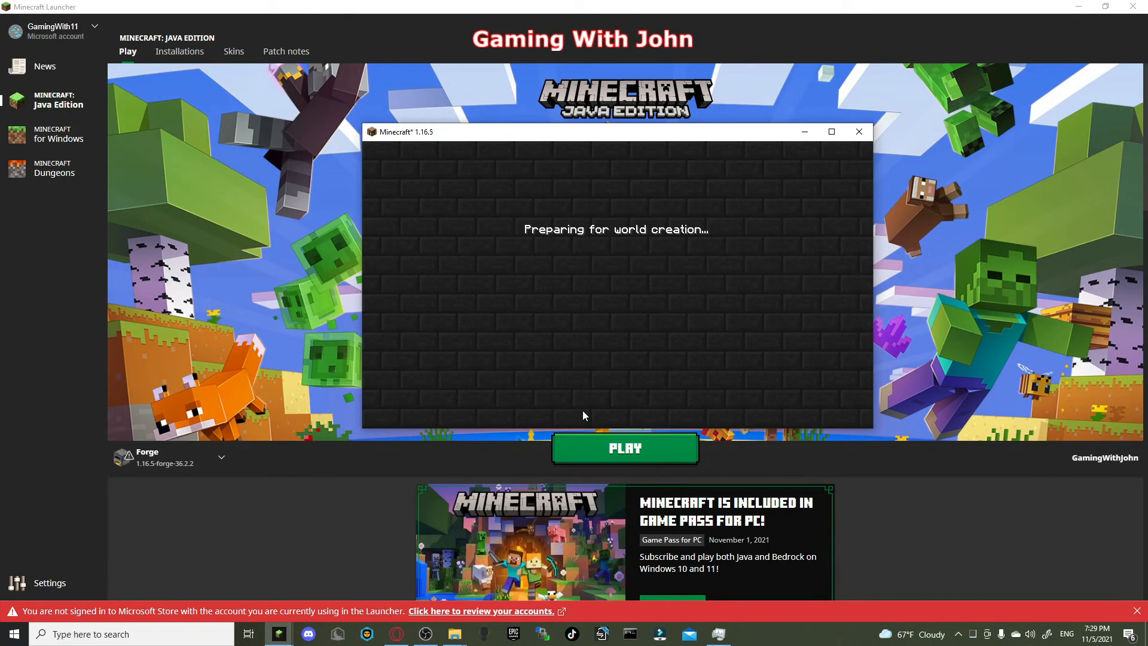